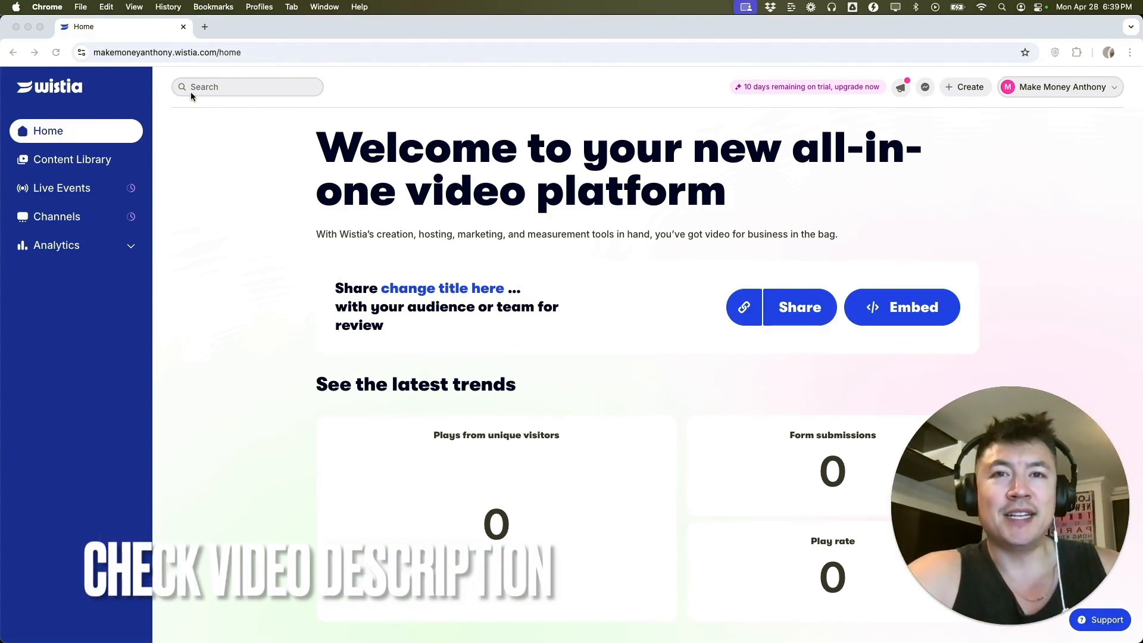
{"action": "mouse_move", "coordinate": [275, 275]}
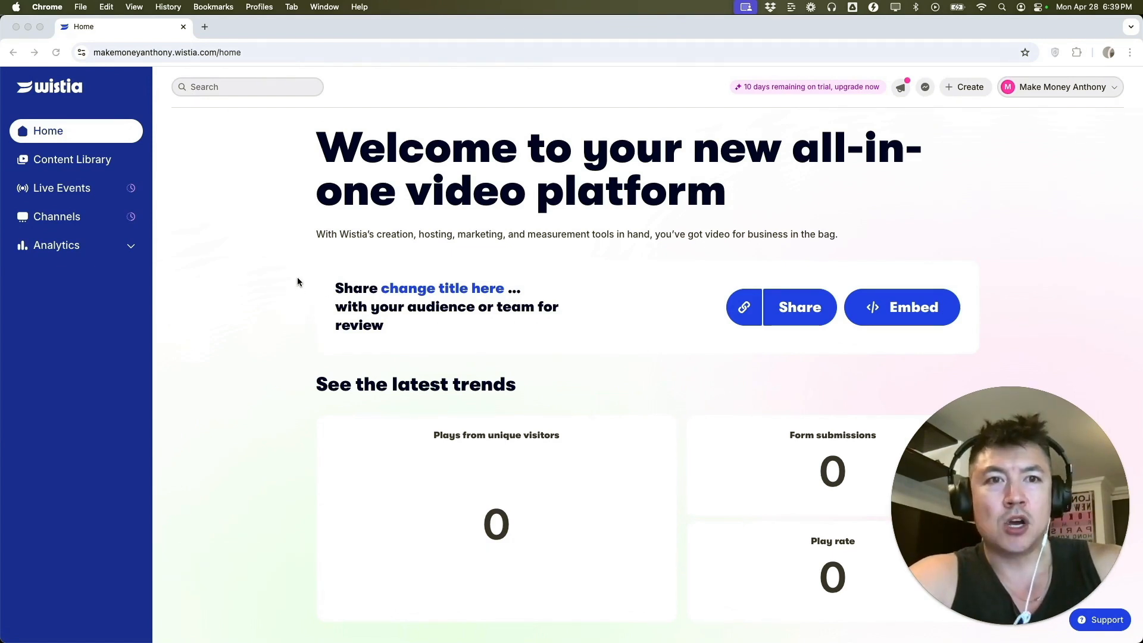
{"action": "mouse_move", "coordinate": [378, 226]}
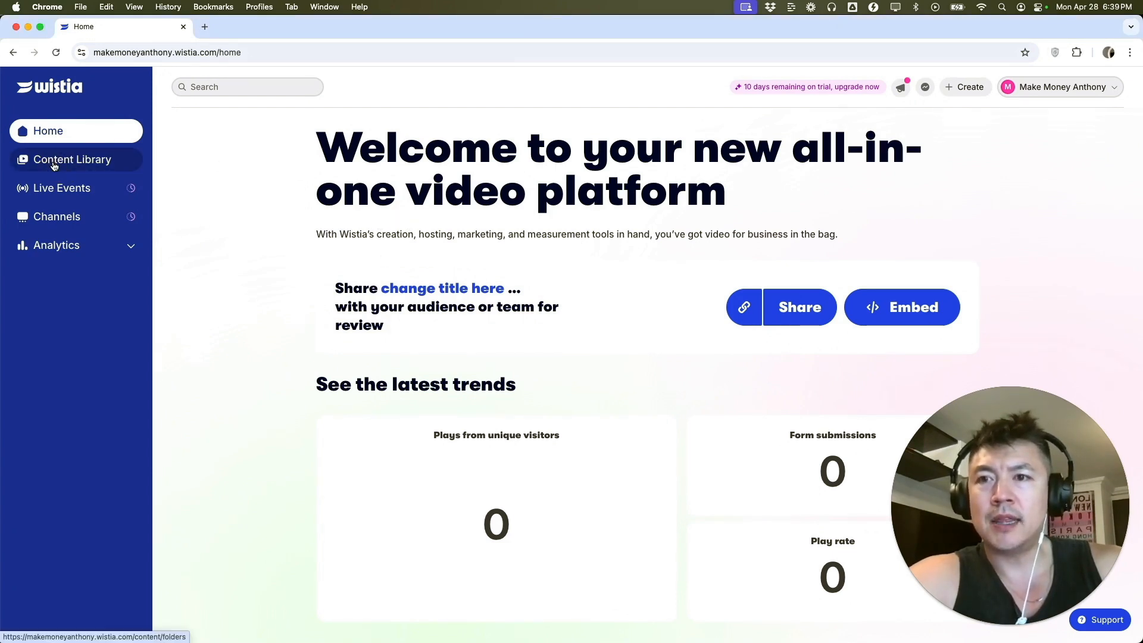
Show the Content Library's Media list and open the video's page from its row menu.
{"action": "left_click", "coordinate": [71, 159]}
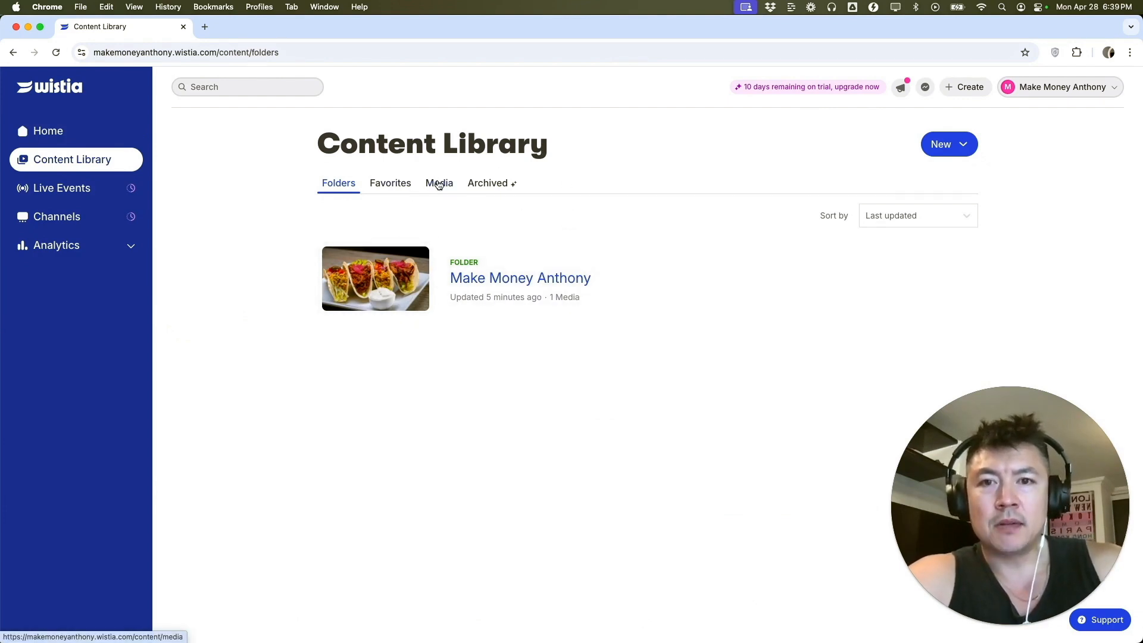
{"action": "left_click", "coordinate": [438, 183]}
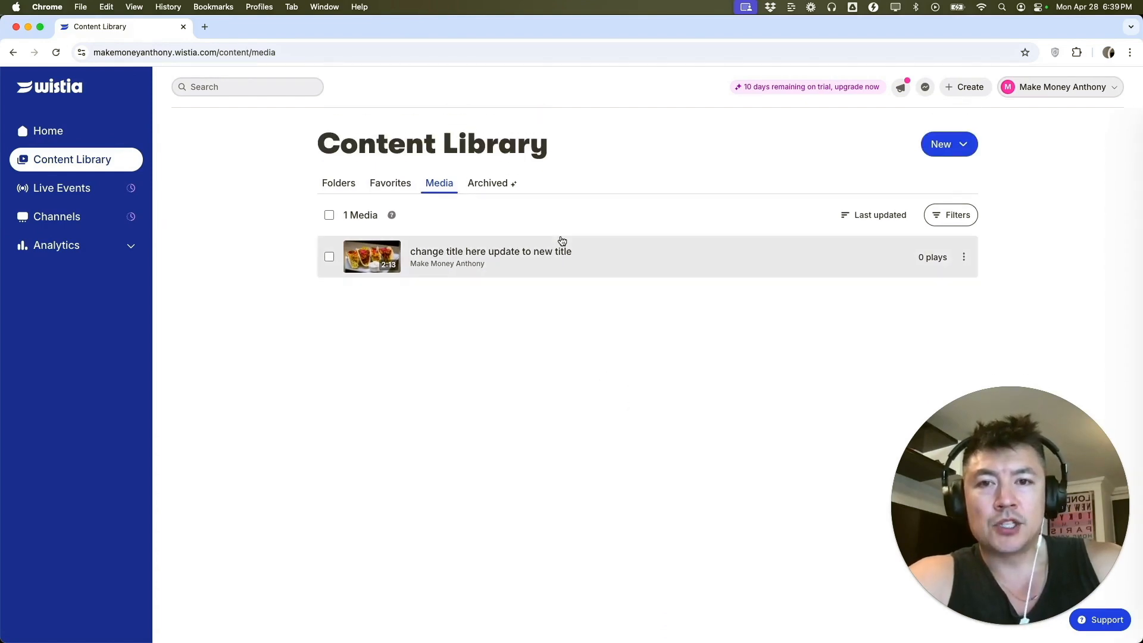
{"action": "mouse_move", "coordinate": [696, 250]}
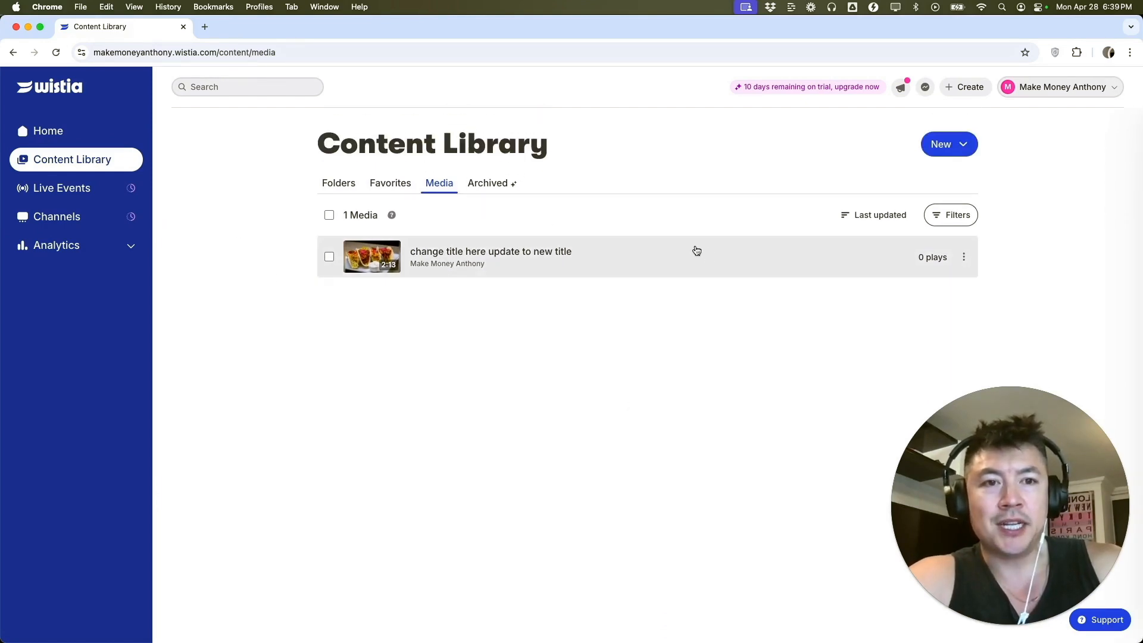
{"action": "mouse_move", "coordinate": [543, 247]}
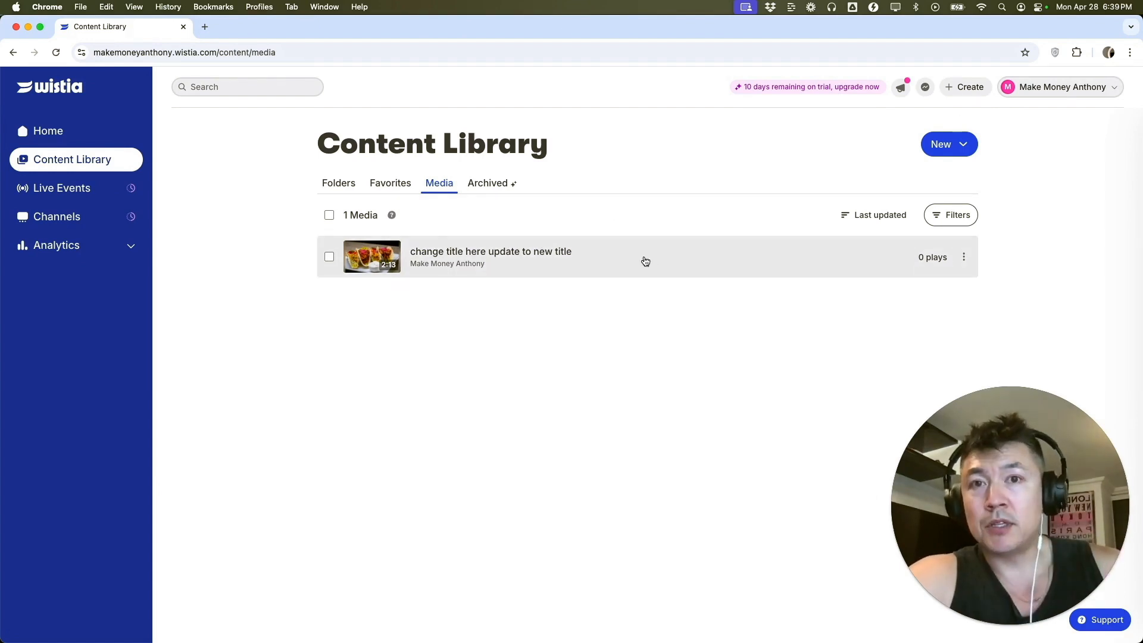
{"action": "mouse_move", "coordinate": [795, 262]}
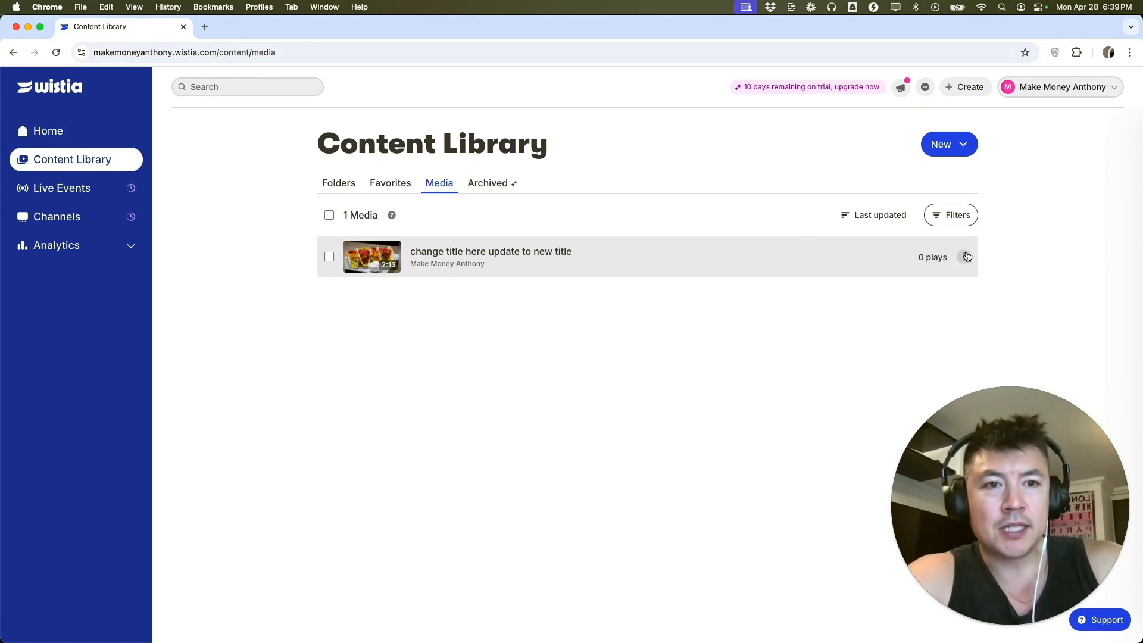
{"action": "left_click", "coordinate": [964, 257]}
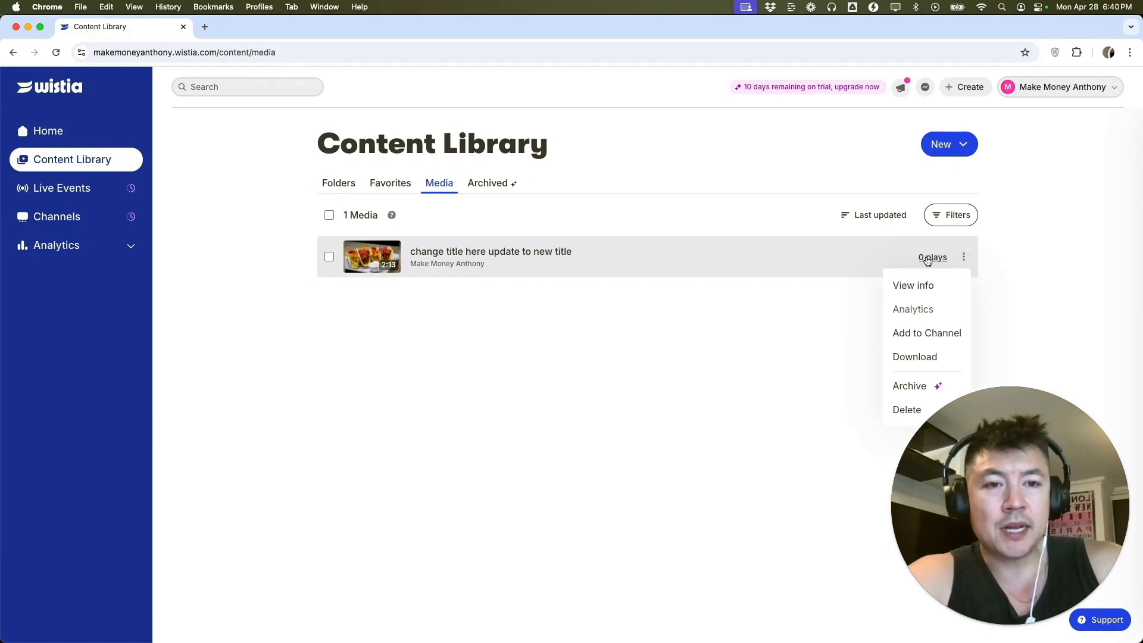
{"action": "mouse_move", "coordinate": [914, 357]}
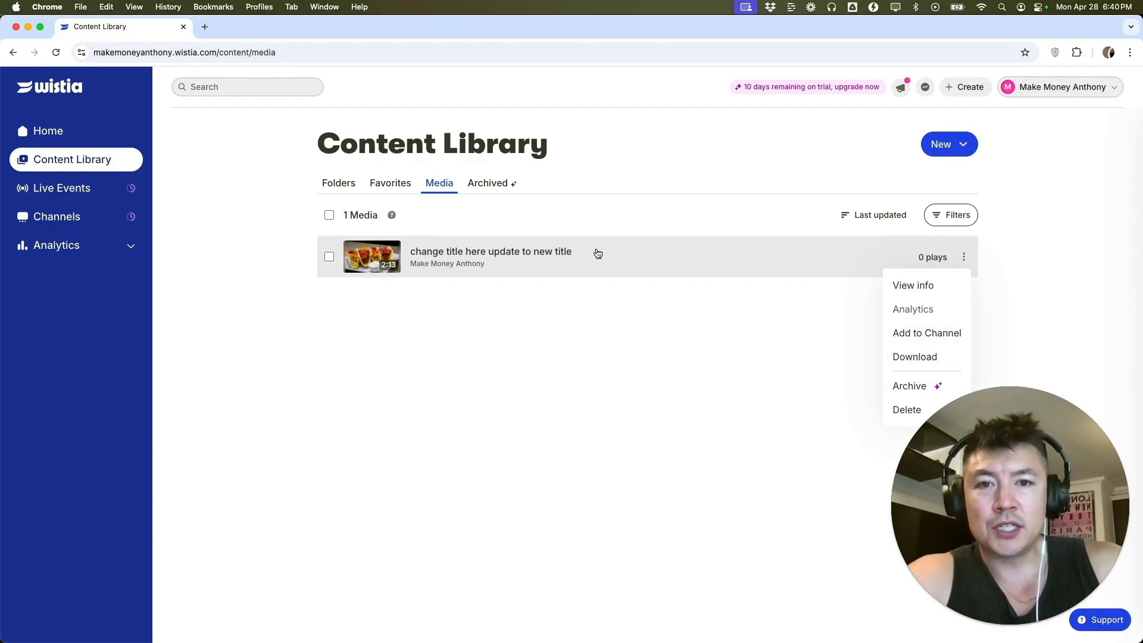
{"action": "left_click", "coordinate": [490, 251]}
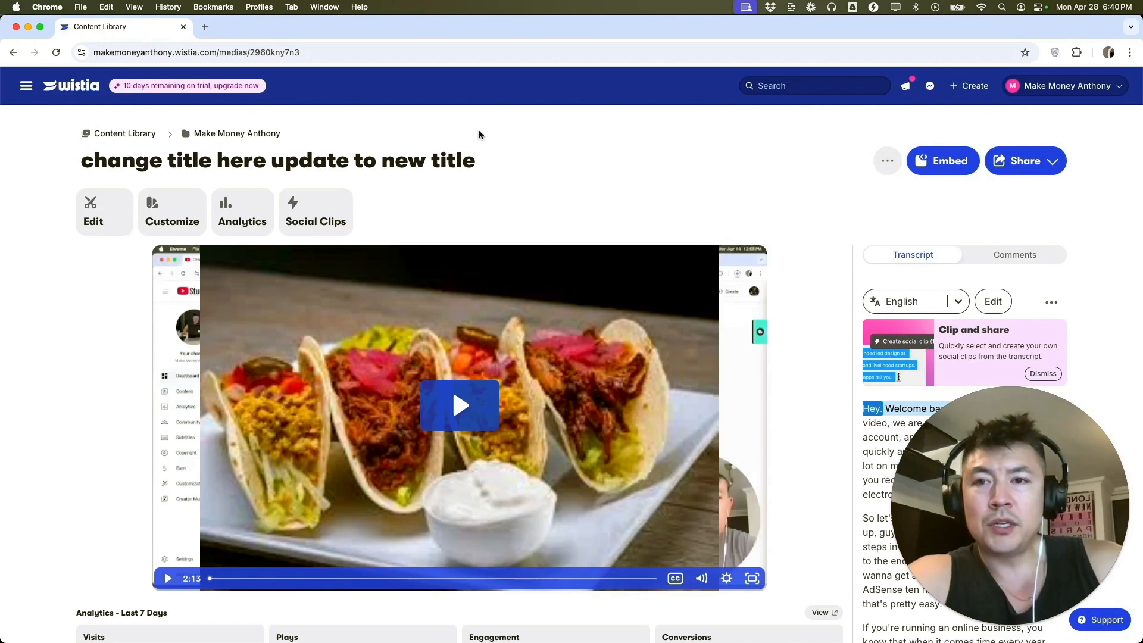
{"action": "mouse_move", "coordinate": [779, 339]}
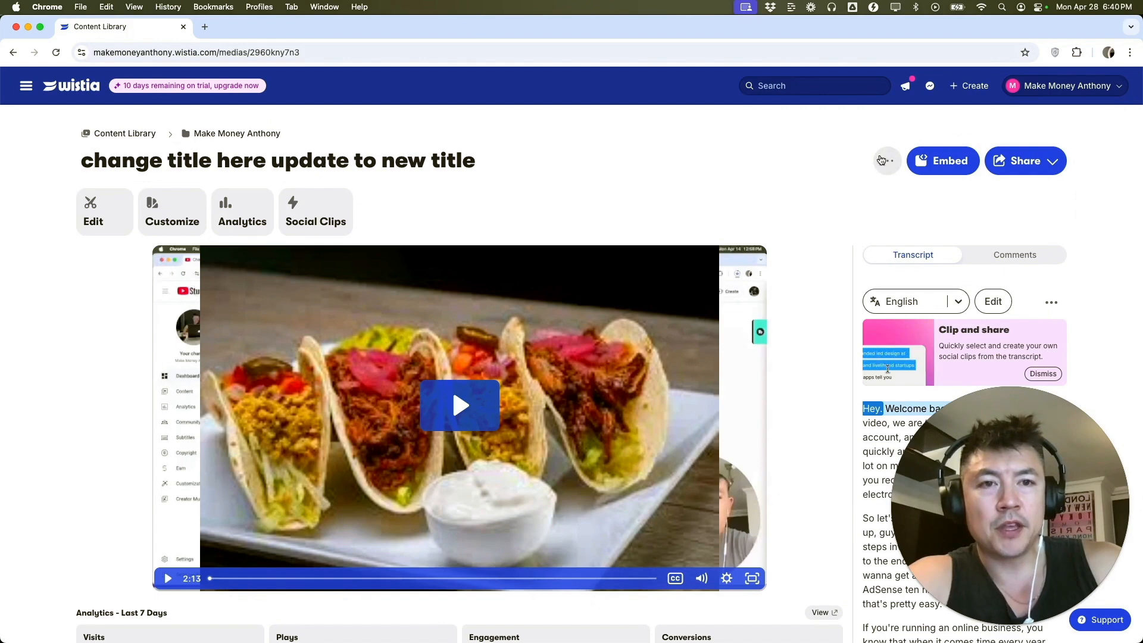
Bring up the additional actions menu next to Embed on the video page.
{"action": "left_click", "coordinate": [886, 160]}
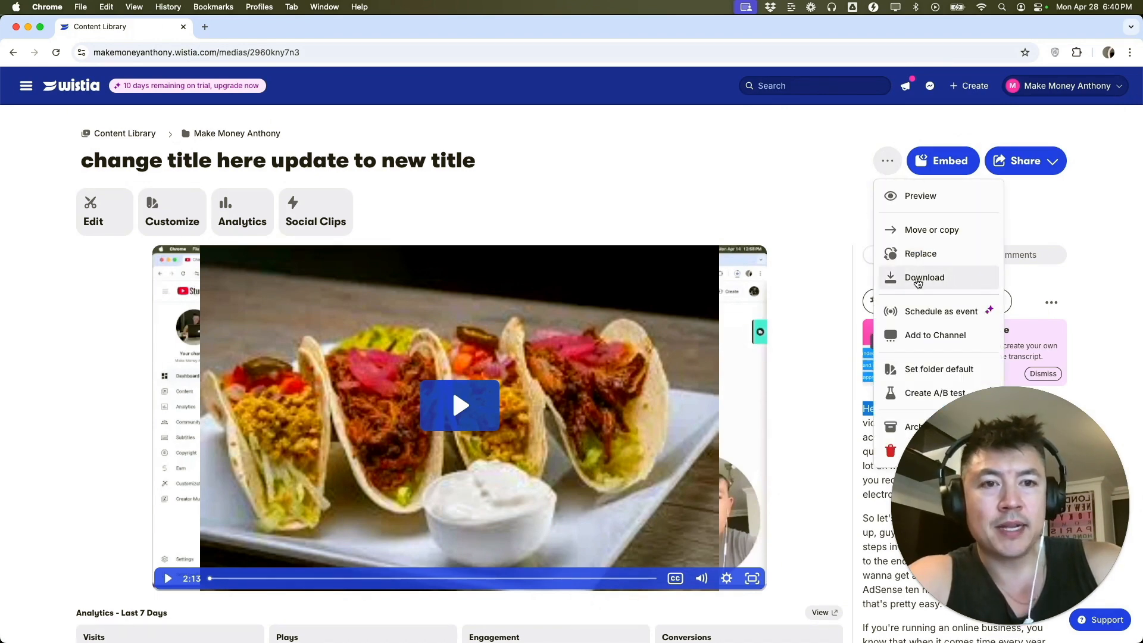
Download the video as mp4 at AdobeEnhancedAudioVideoFile resolution.
{"action": "left_click", "coordinate": [924, 276]}
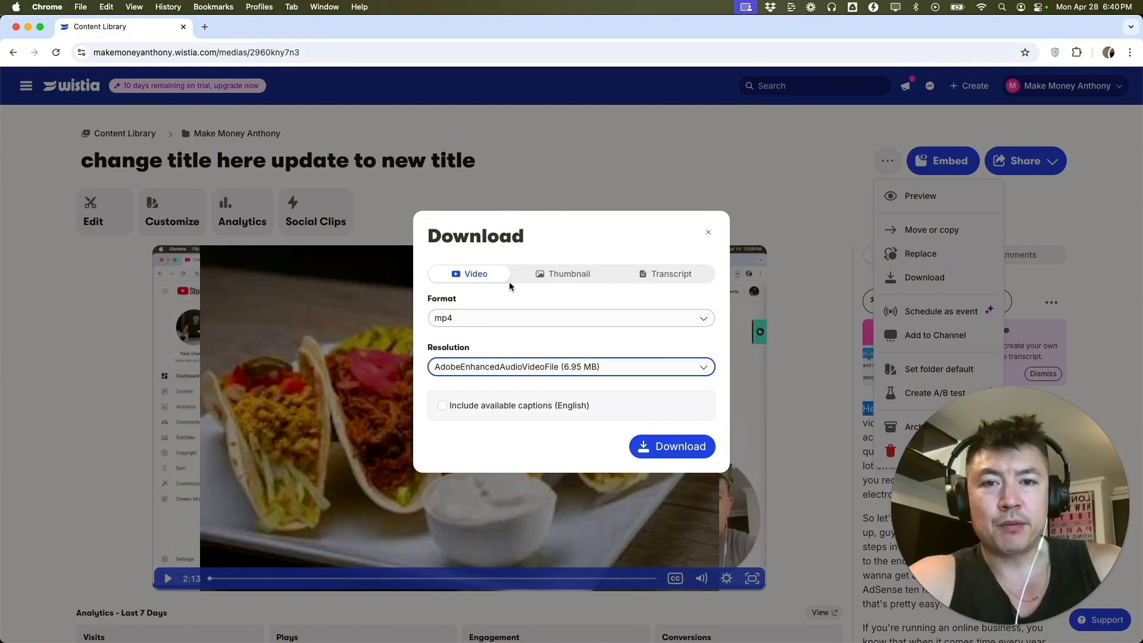
{"action": "mouse_move", "coordinate": [650, 279]}
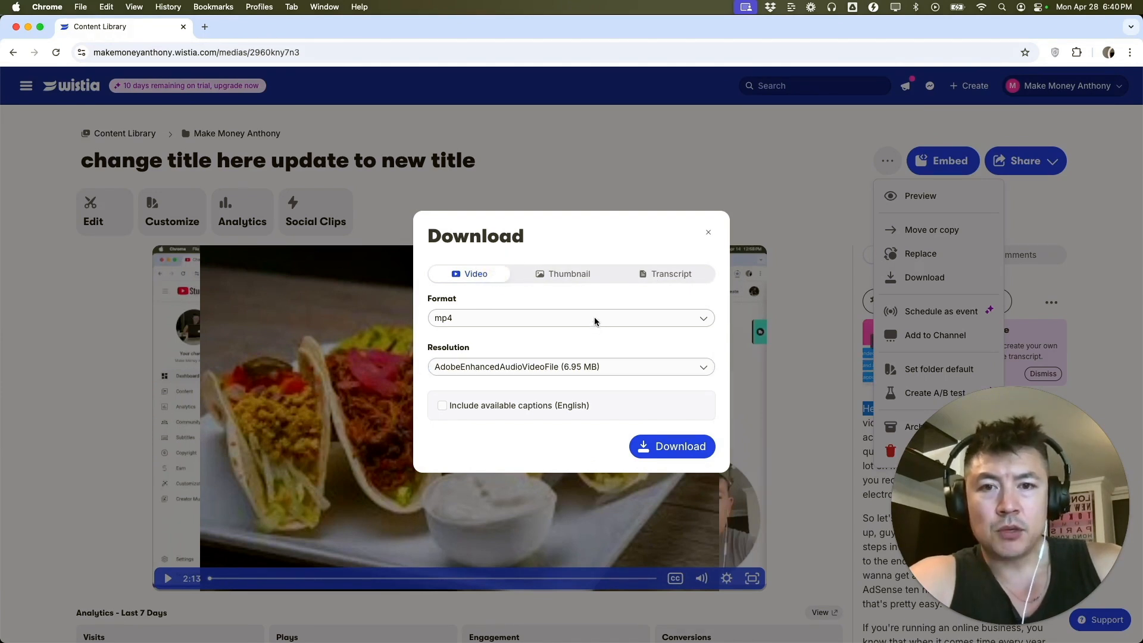
{"action": "left_click", "coordinate": [571, 318]}
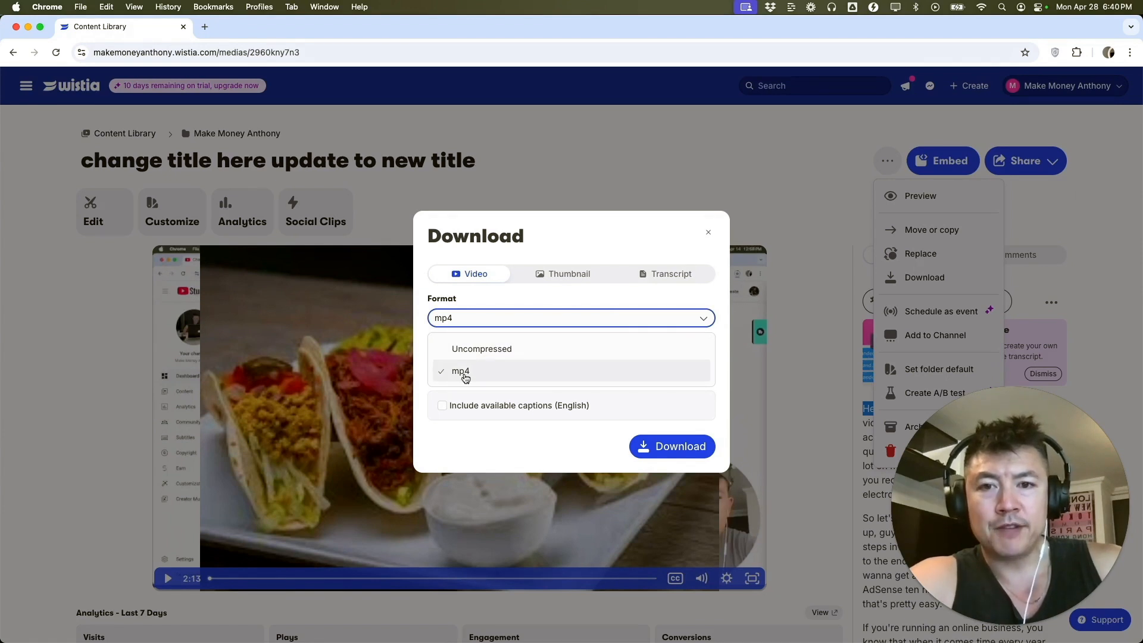
{"action": "left_click", "coordinate": [459, 371]}
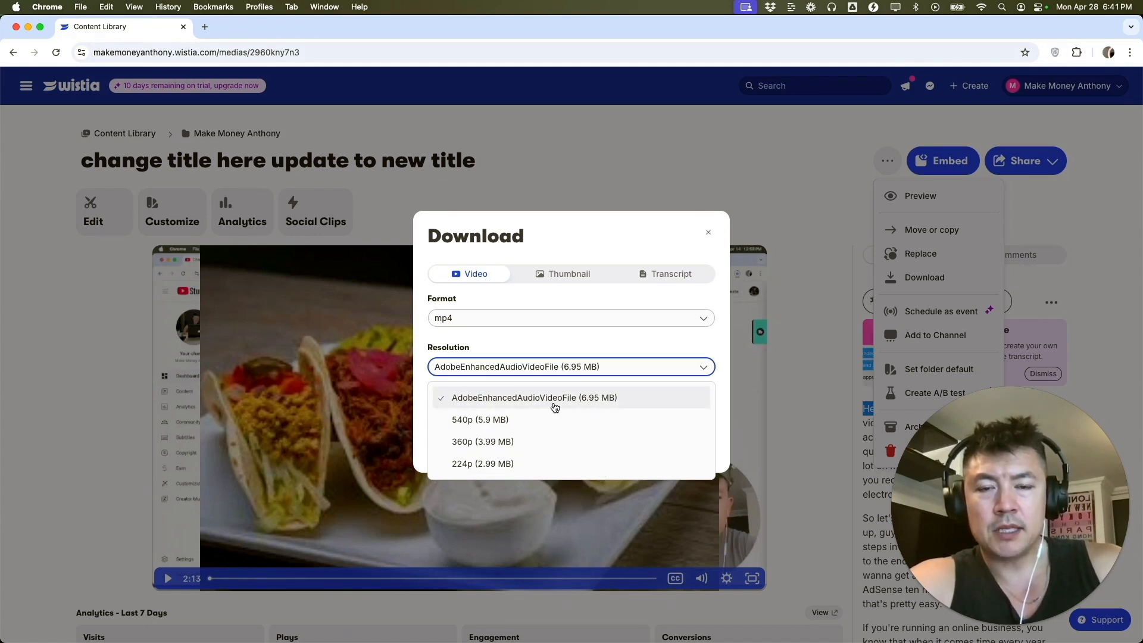
{"action": "left_click", "coordinate": [533, 397]}
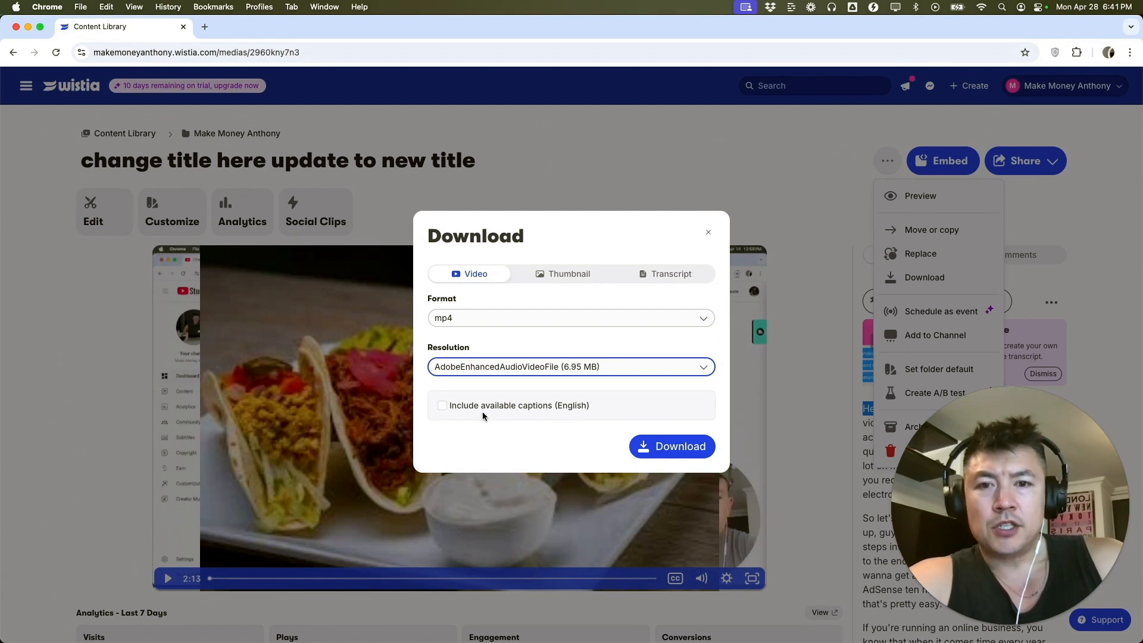
{"action": "mouse_move", "coordinate": [531, 429]}
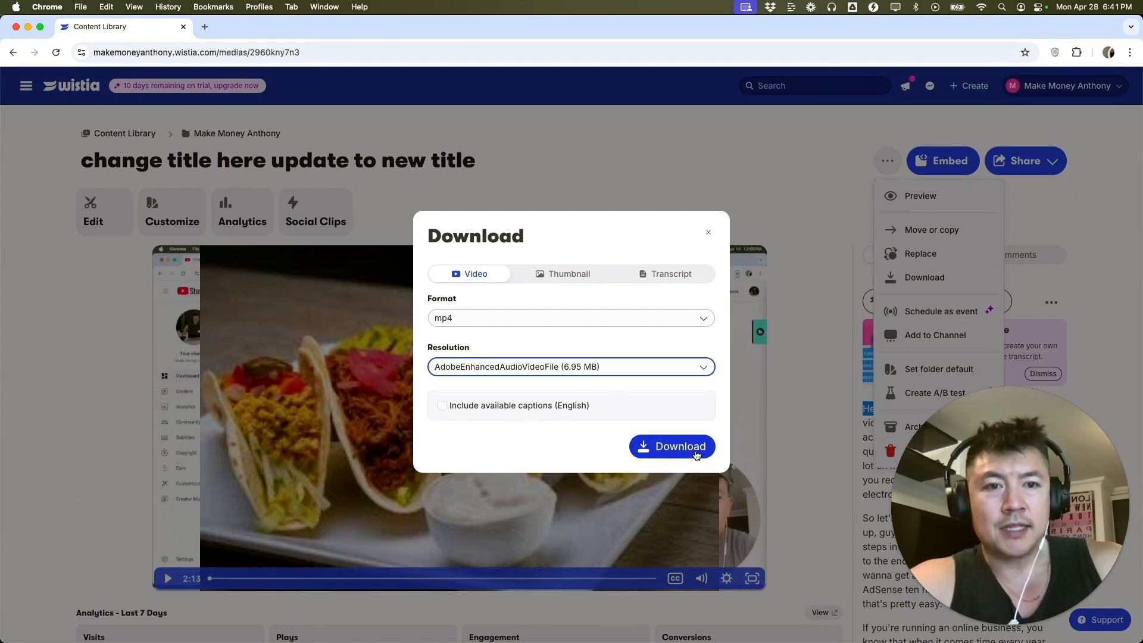
{"action": "left_click", "coordinate": [672, 446]}
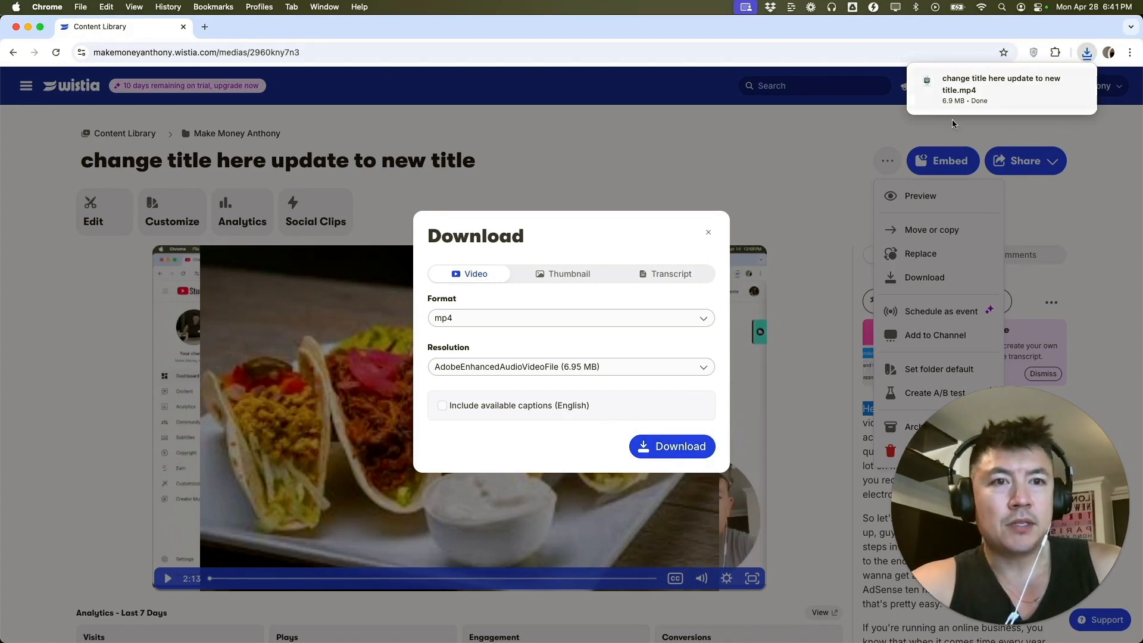